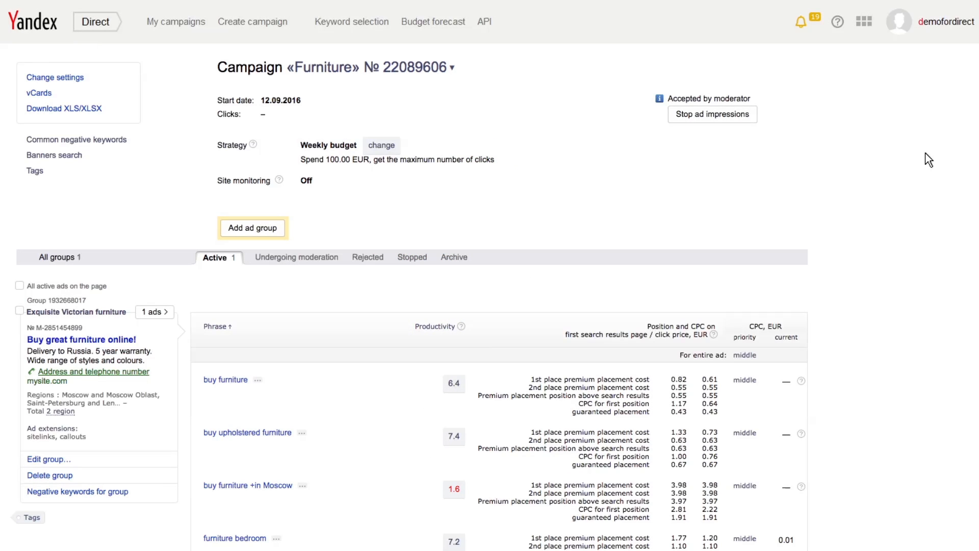
mouse_move(754, 105)
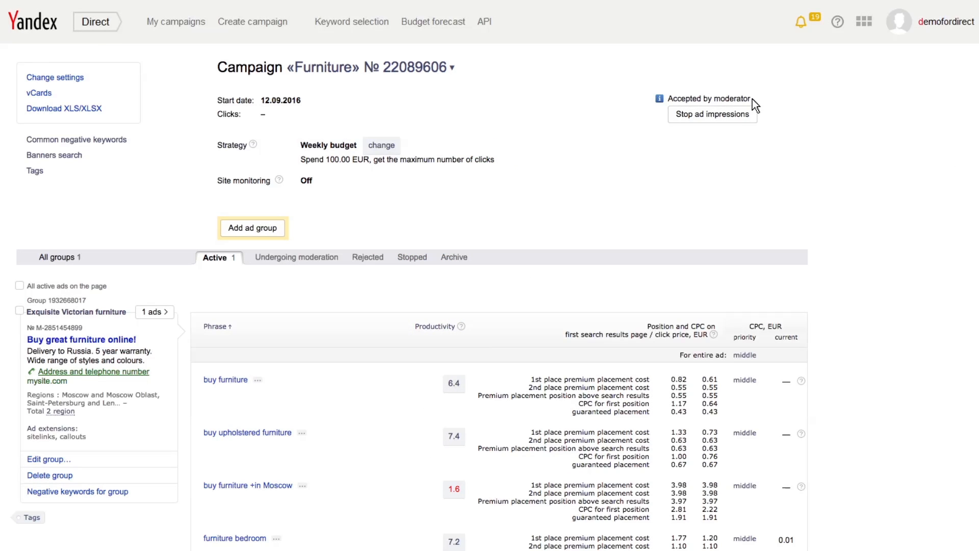
- Go to the My campaigns overview, where the shared account shows 0.00 EUR
left_click(176, 21)
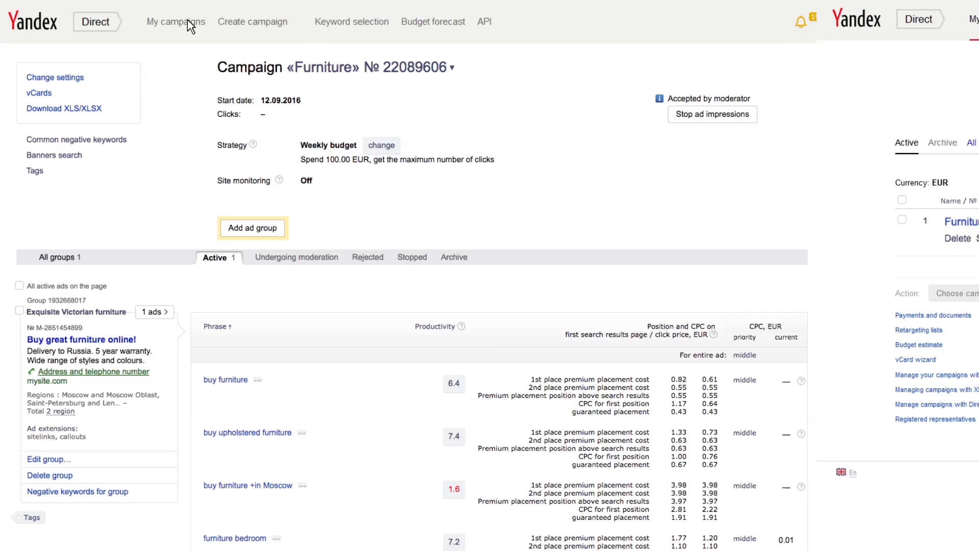
left_click(179, 22)
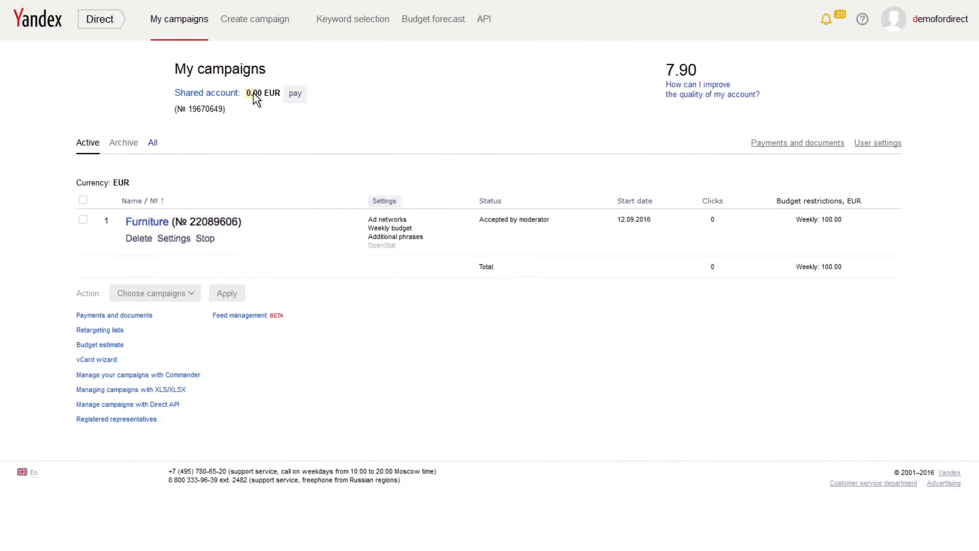
mouse_move(282, 100)
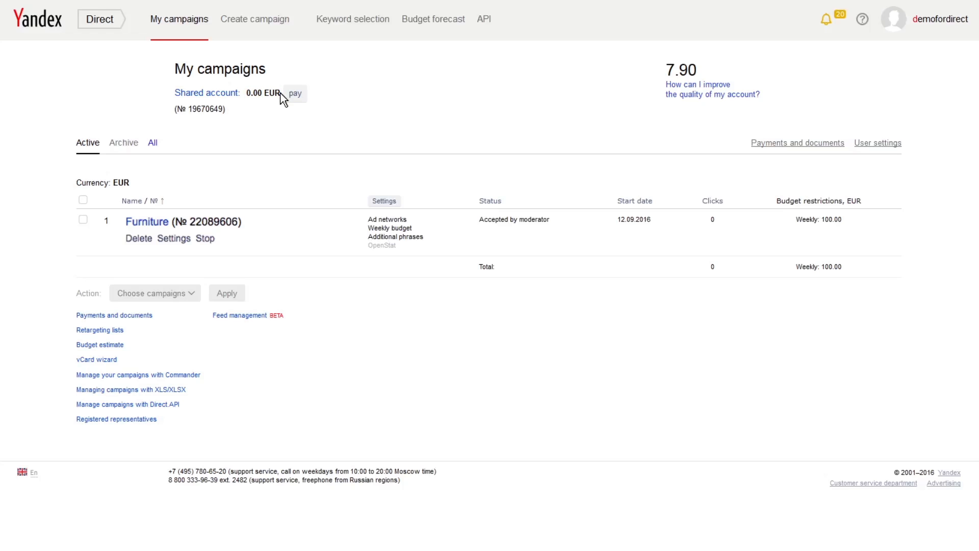
- Start a shared account top-up of 100.00 EUR with 0.00 VAT
left_click(295, 92)
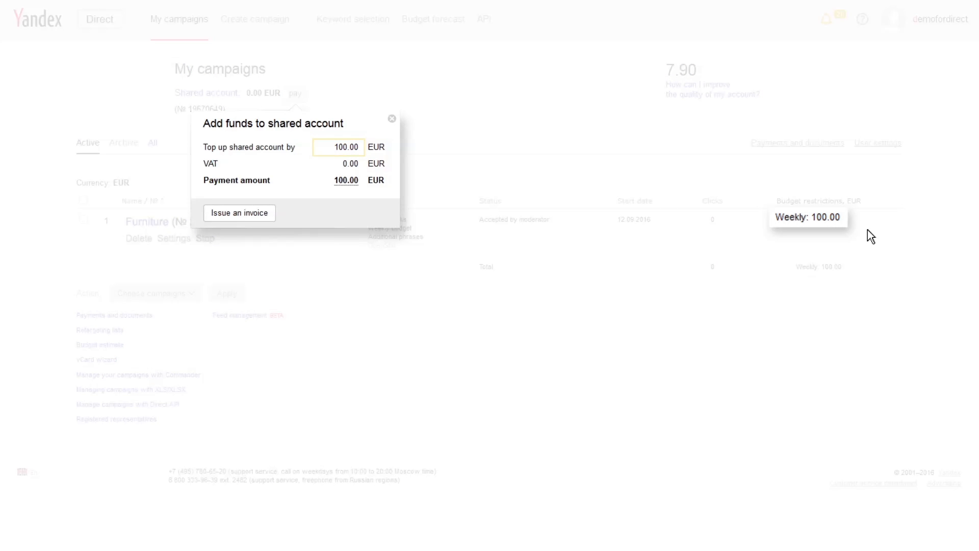
type("10.00")
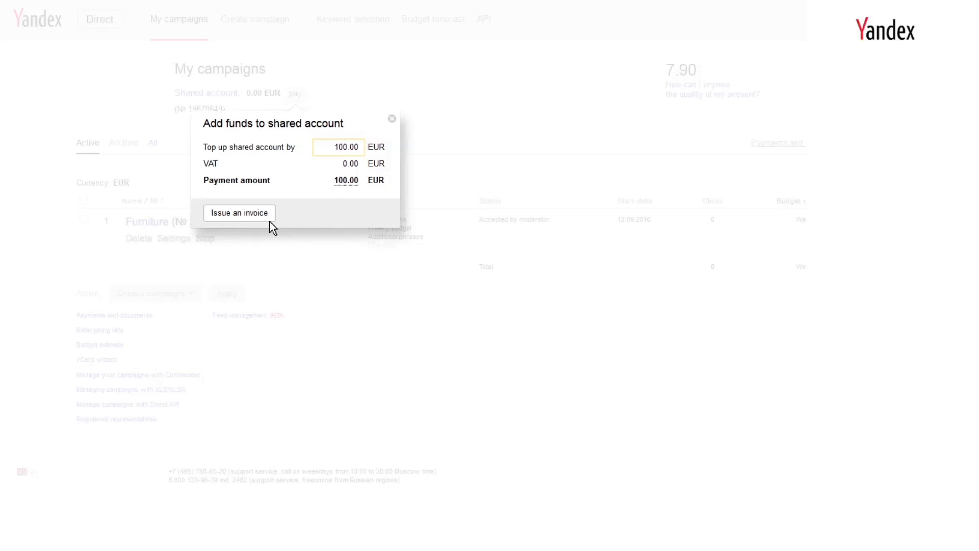
- Issue an invoice for the 100.00 EUR top-up, paid by euro banking card from a legal entity
left_click(239, 212)
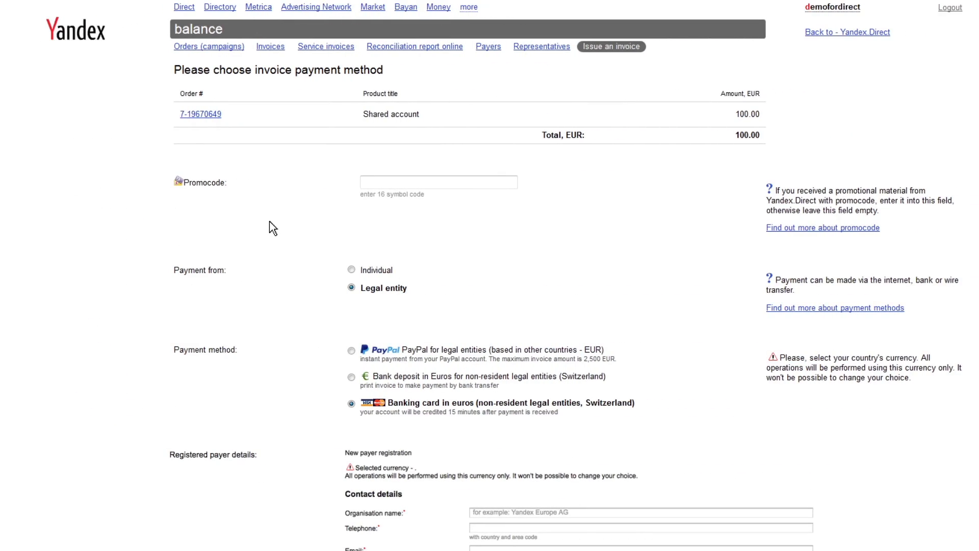
mouse_move(351, 270)
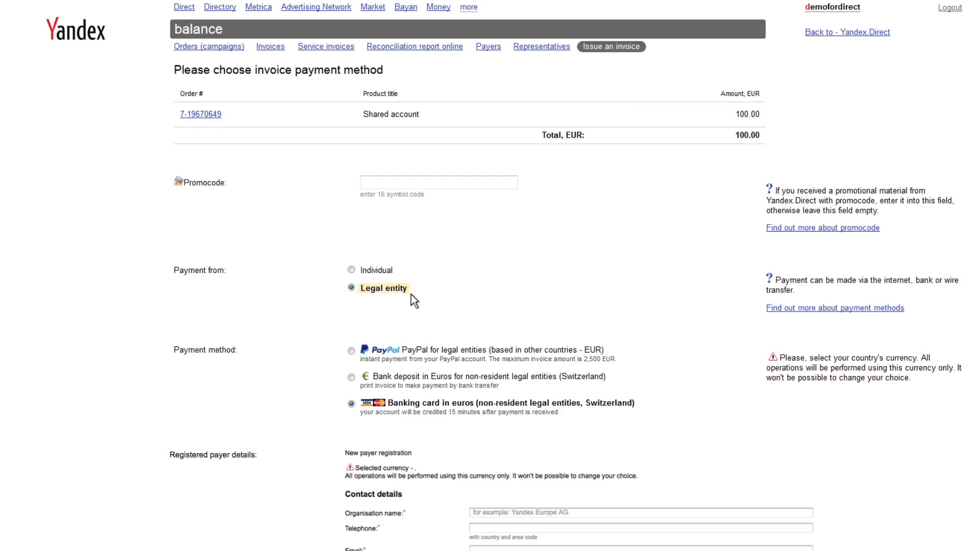
mouse_move(493, 364)
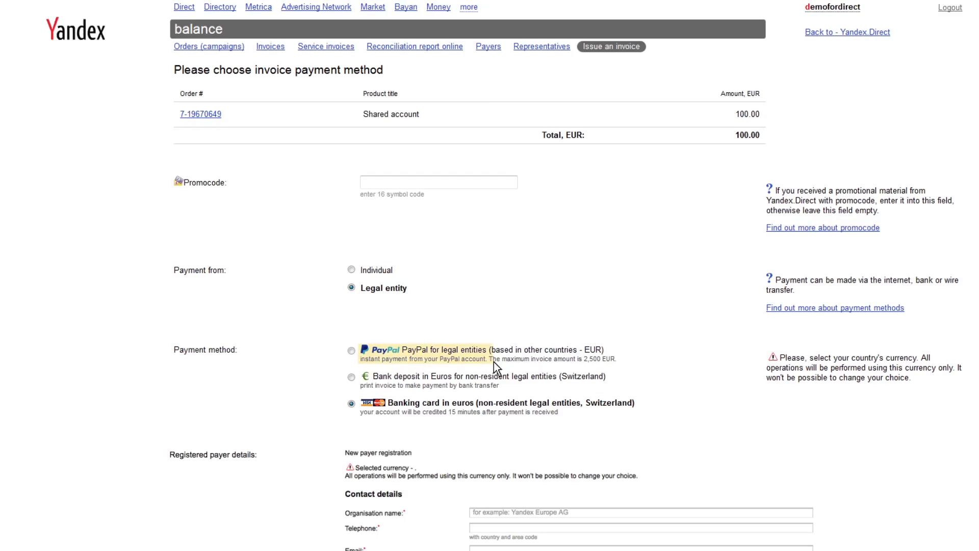
mouse_move(534, 390)
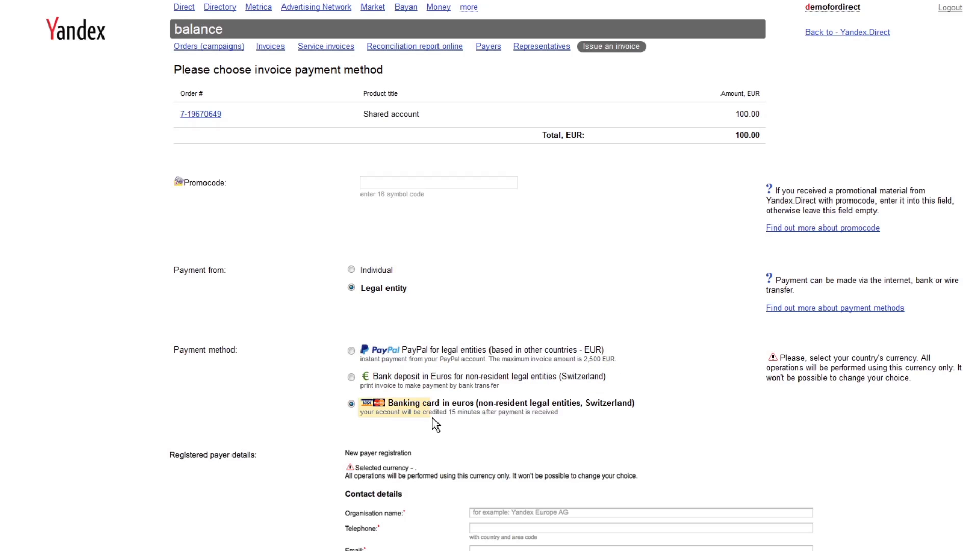
mouse_move(639, 425)
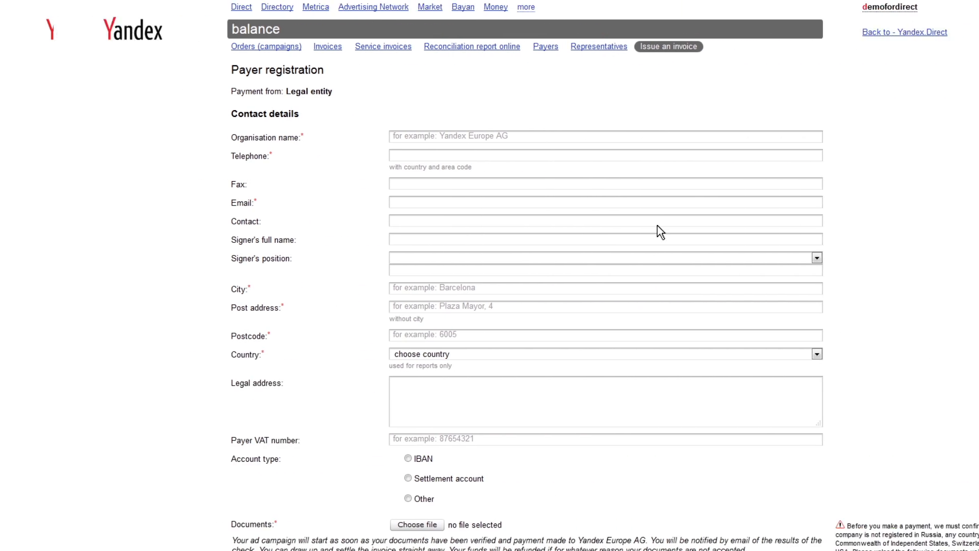
type("John Smith & Ltd")
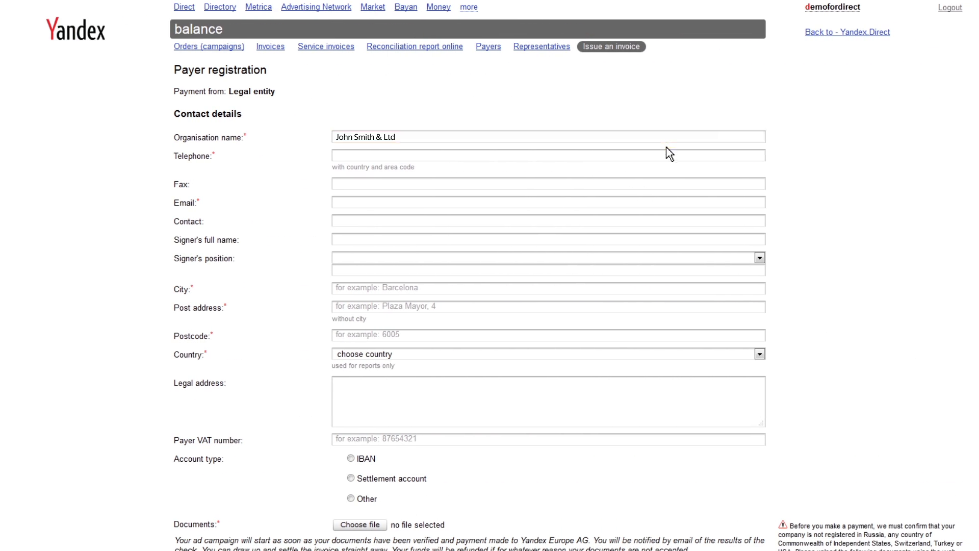
type("+7 44 1810 123 45 67")
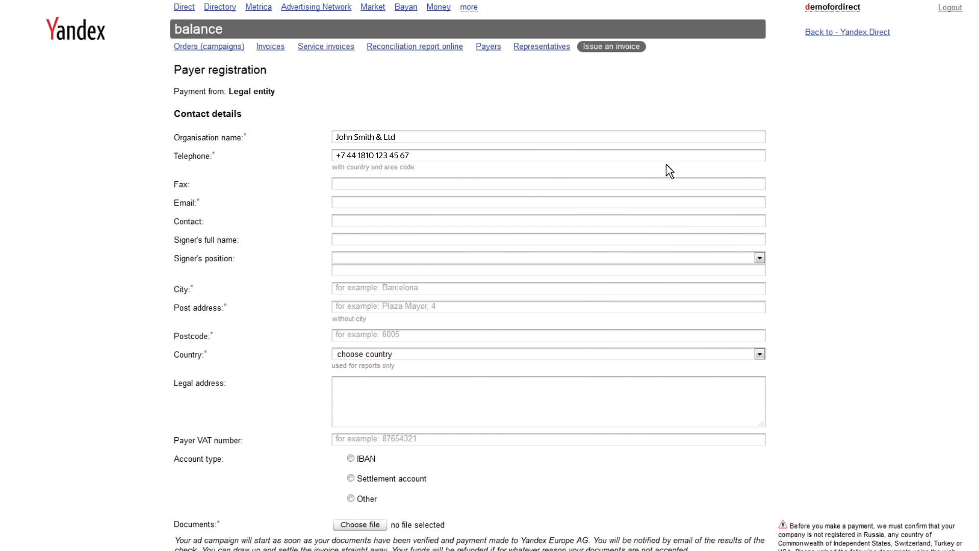
type("email@yandex.com")
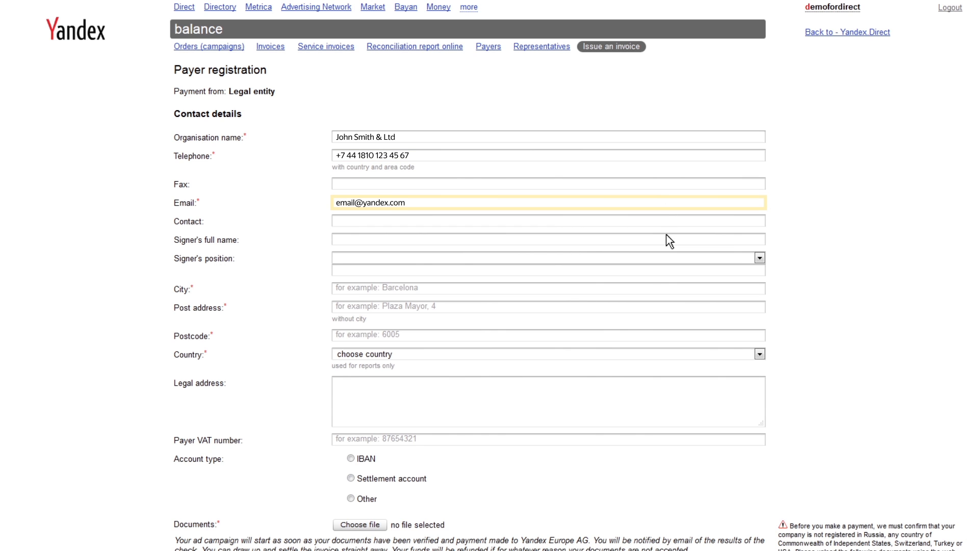
type("London")
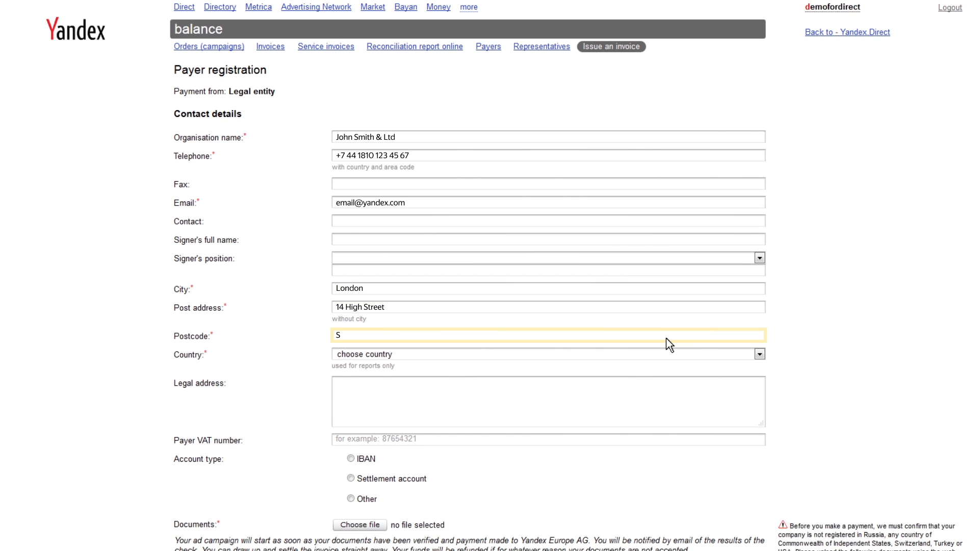
left_click(759, 354)
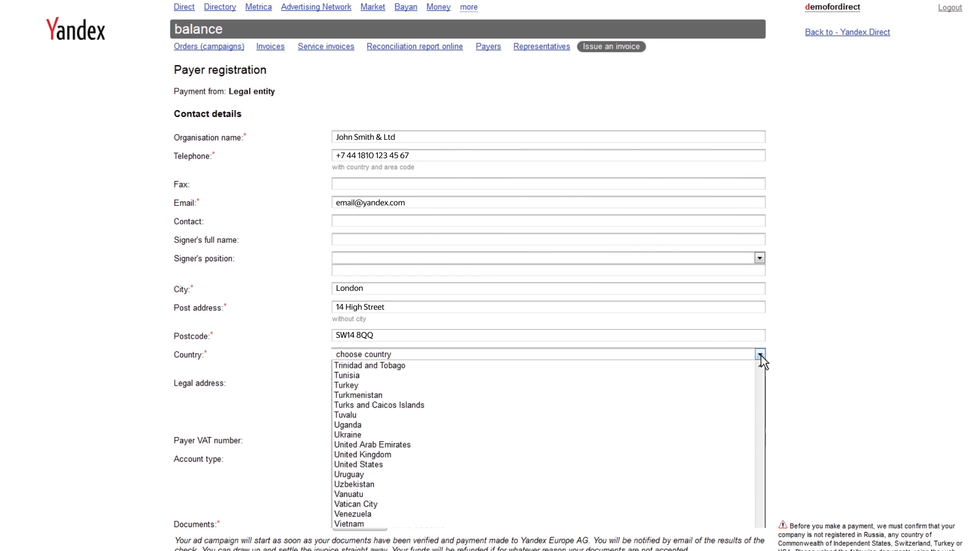
left_click(362, 453)
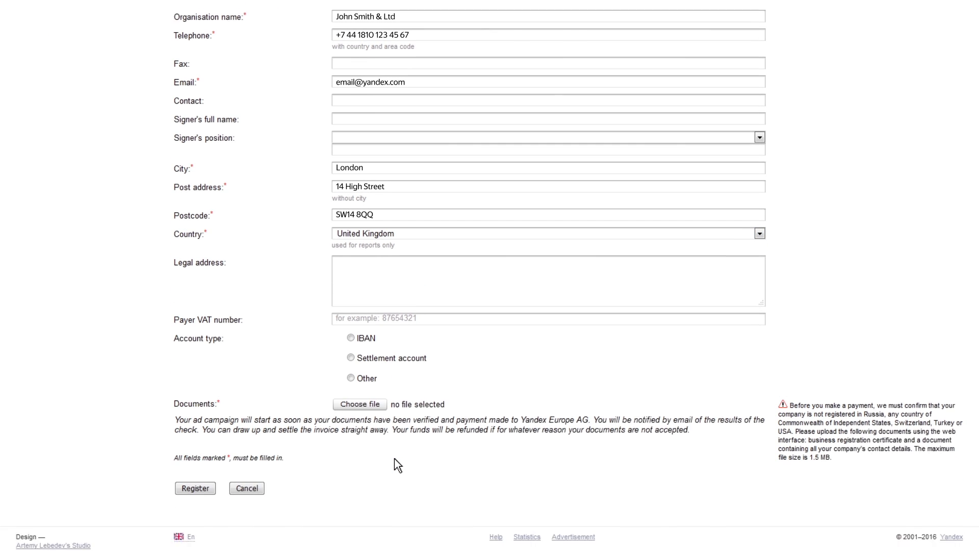
scroll("down", 3)
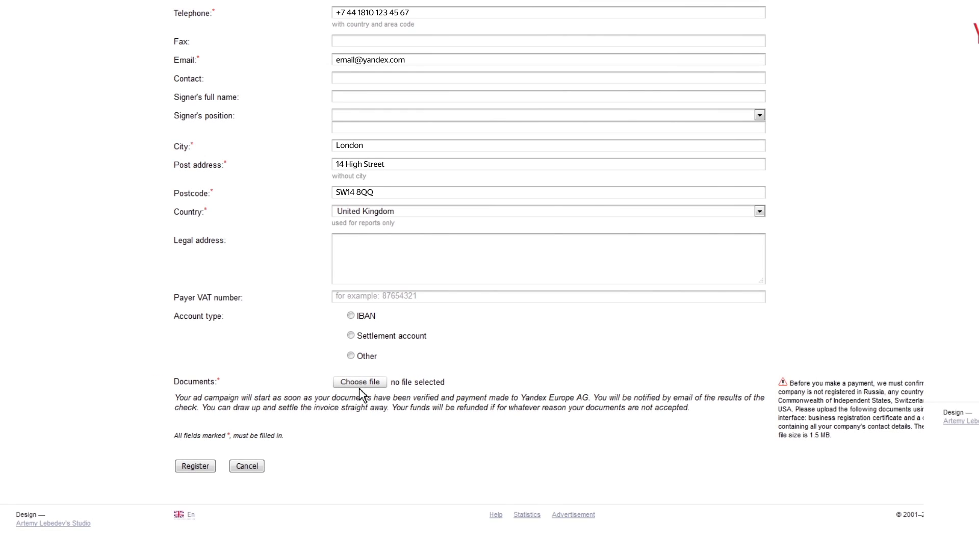
- Register payer John Smith & Ltd to reach the 100.00 EUR order checkout
left_click(195, 465)
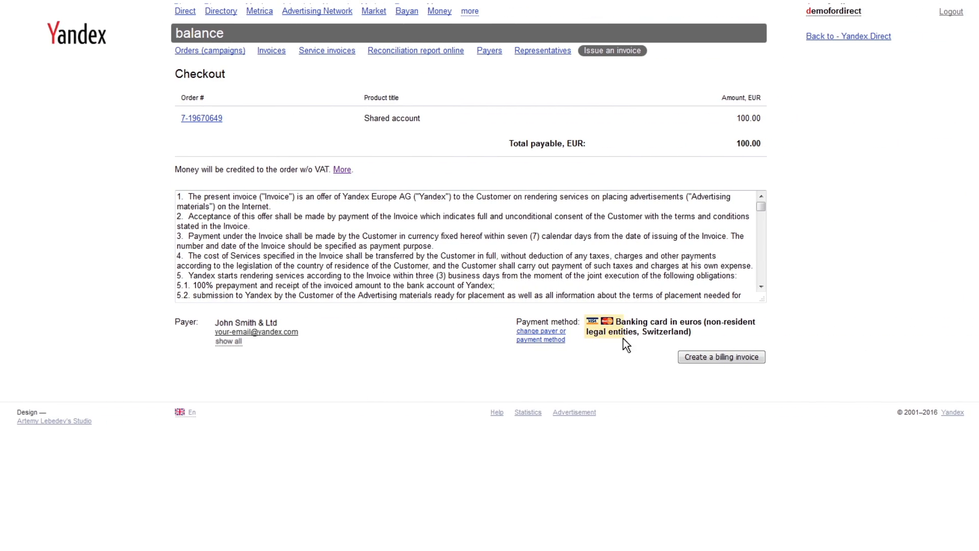
mouse_move(568, 354)
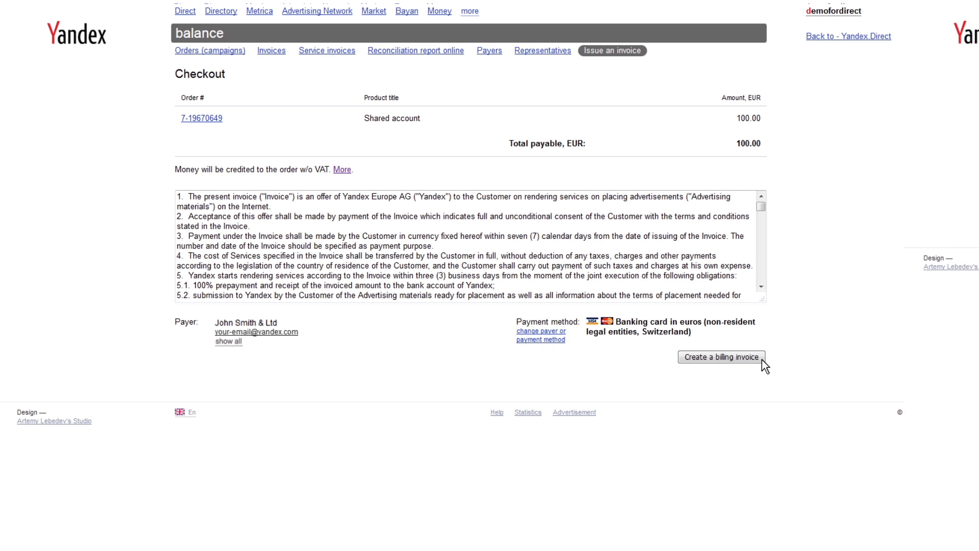
left_click(721, 356)
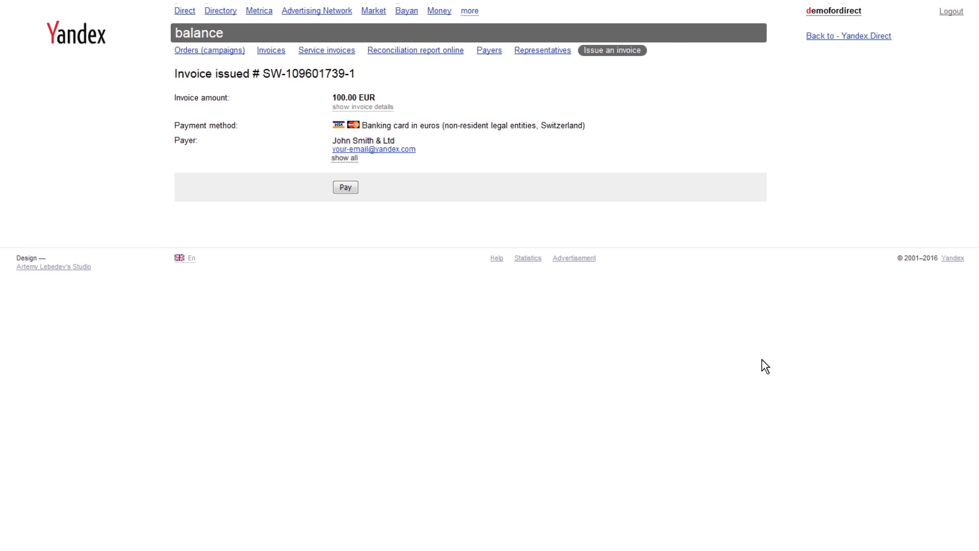
left_click(345, 187)
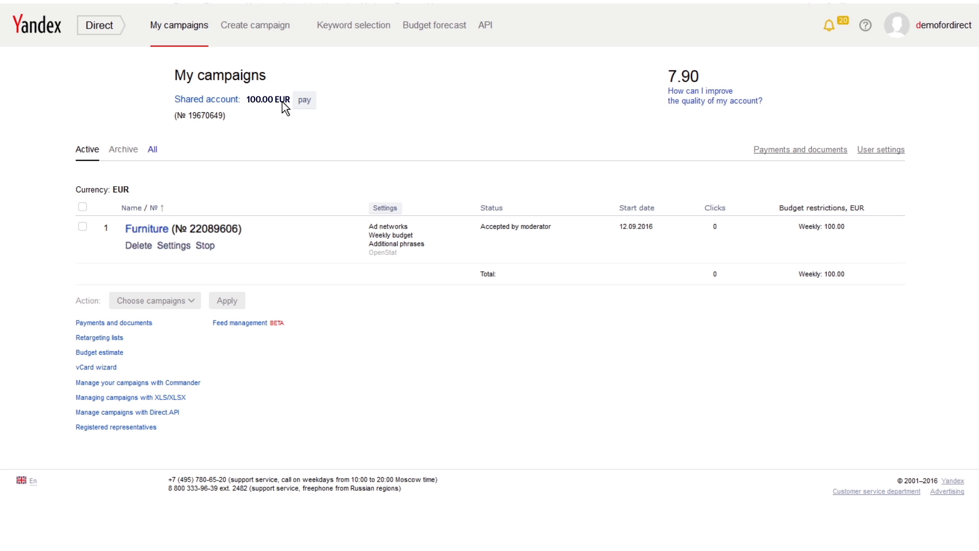
mouse_move(441, 120)
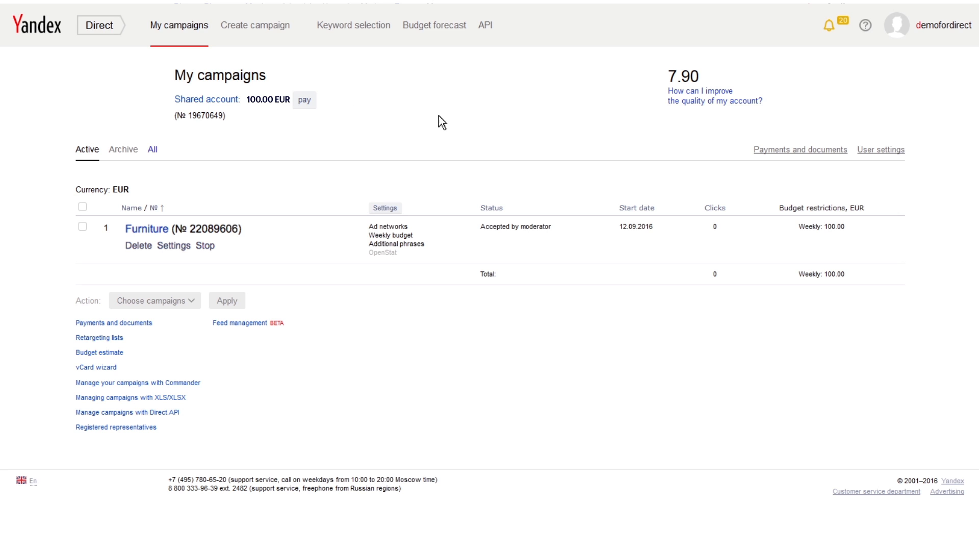
- Show the Invoices page of the balance section
left_click(114, 323)
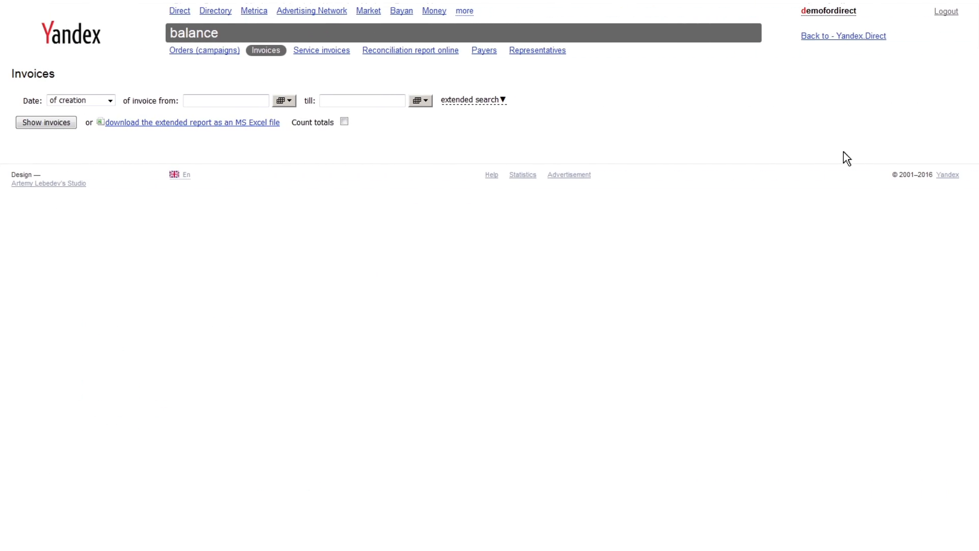
mouse_move(722, 136)
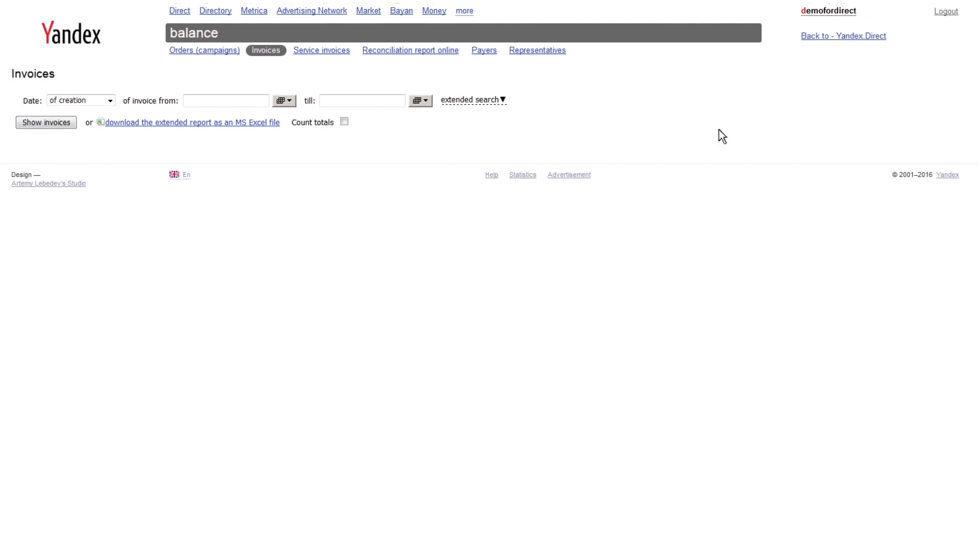
mouse_move(440, 59)
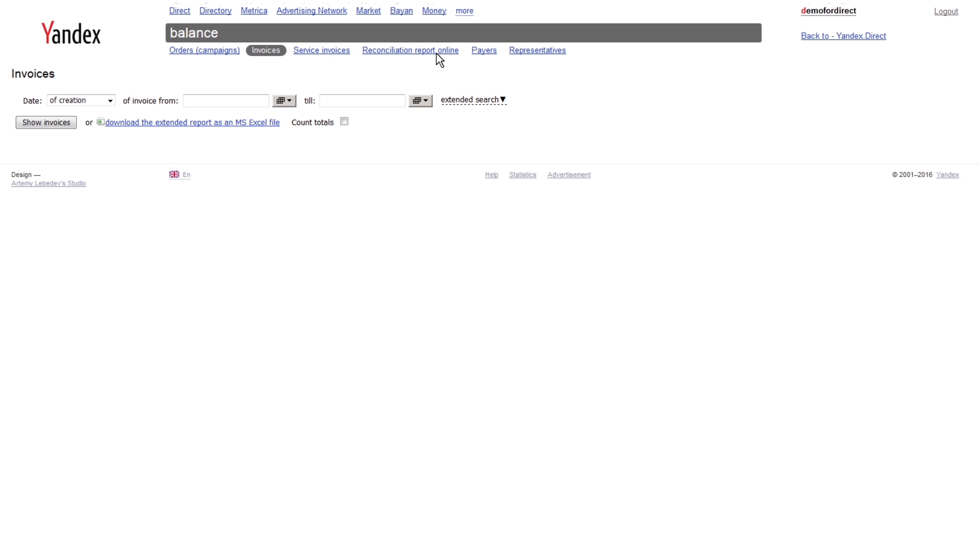